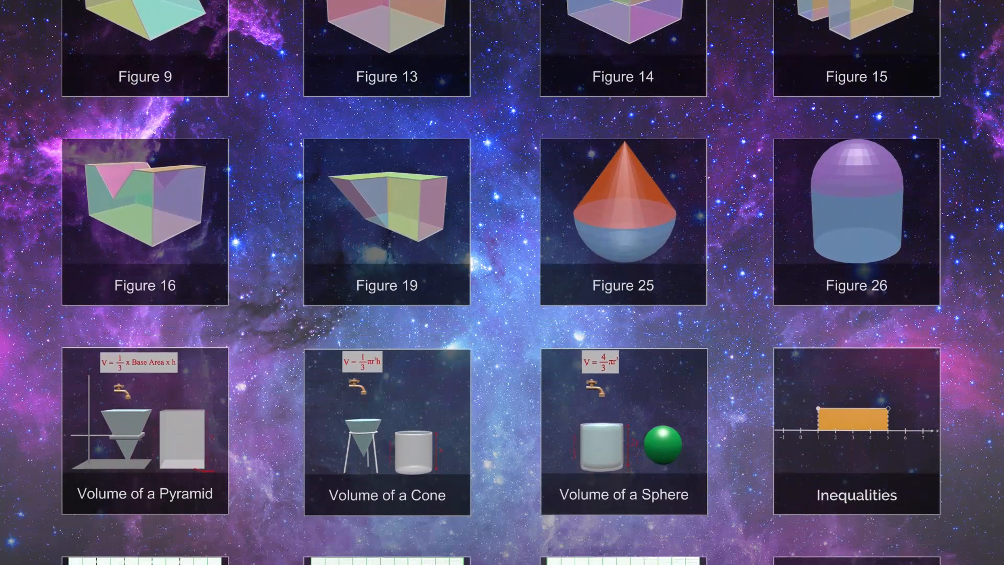
# - Unfold the stepped composite solid into its net, then show its cross-sectional plane
pyautogui.scroll(-3)
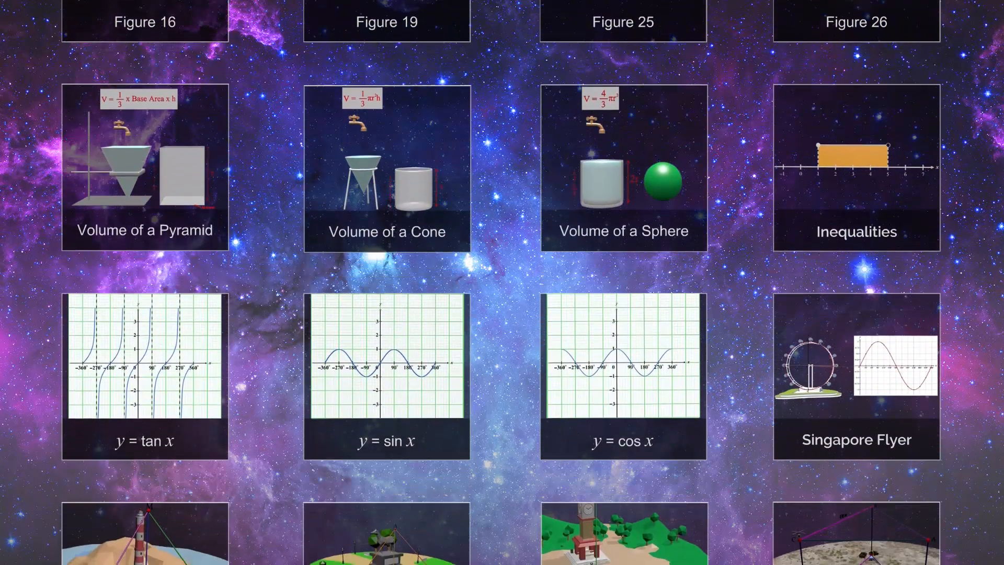
pyautogui.scroll(-3)
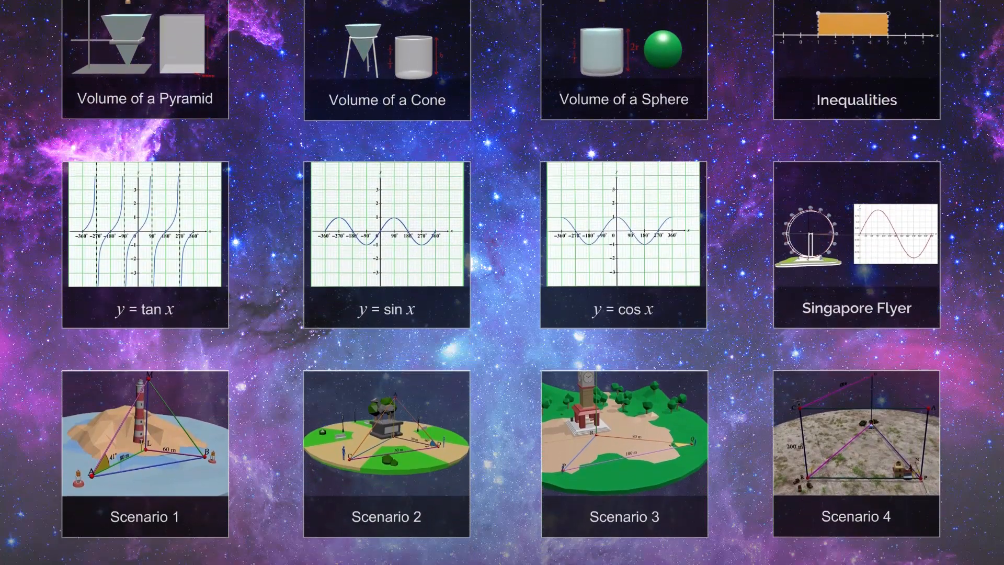
pyautogui.scroll(-3)
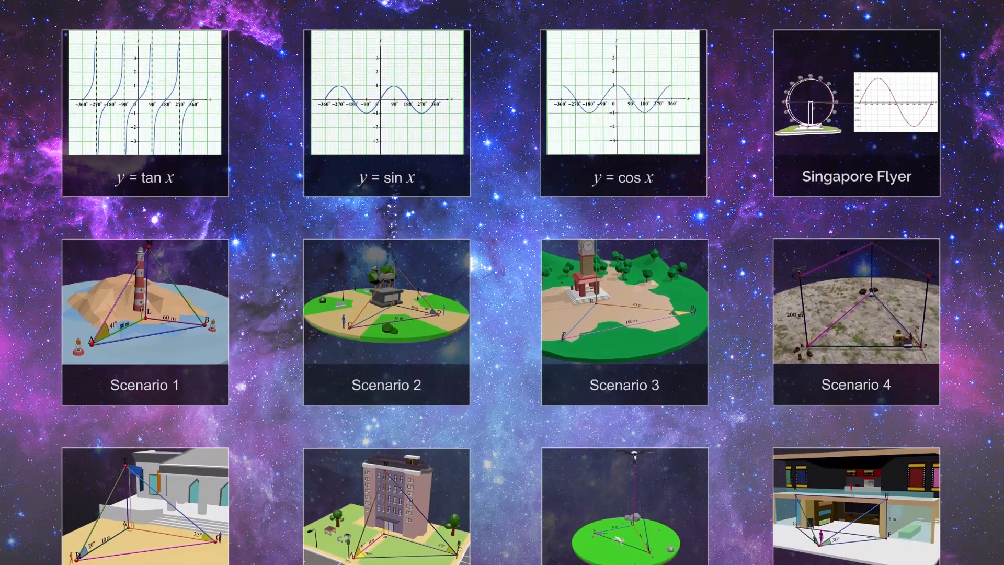
pyautogui.scroll(-3)
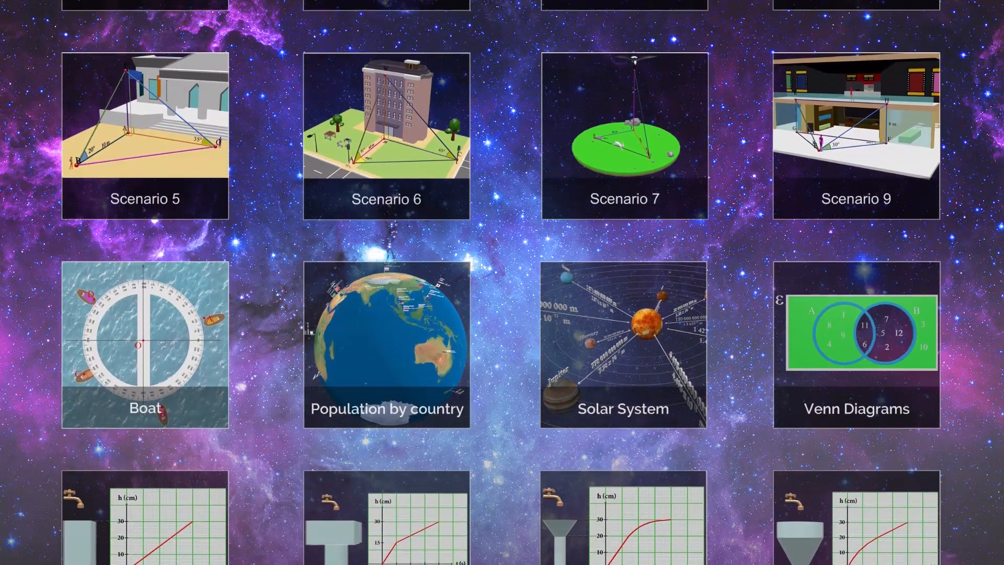
pyautogui.scroll(-3)
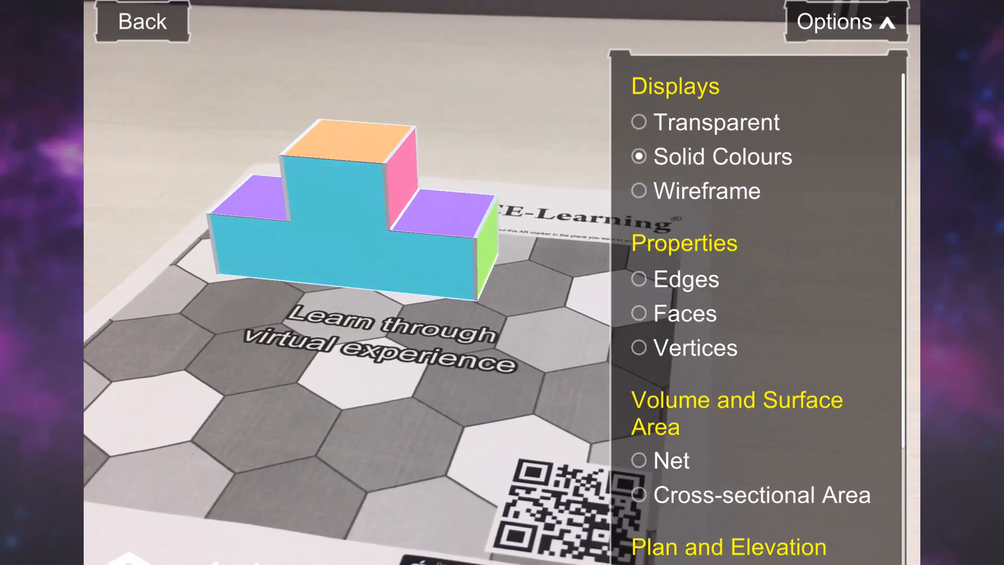
pyautogui.click(638, 461)
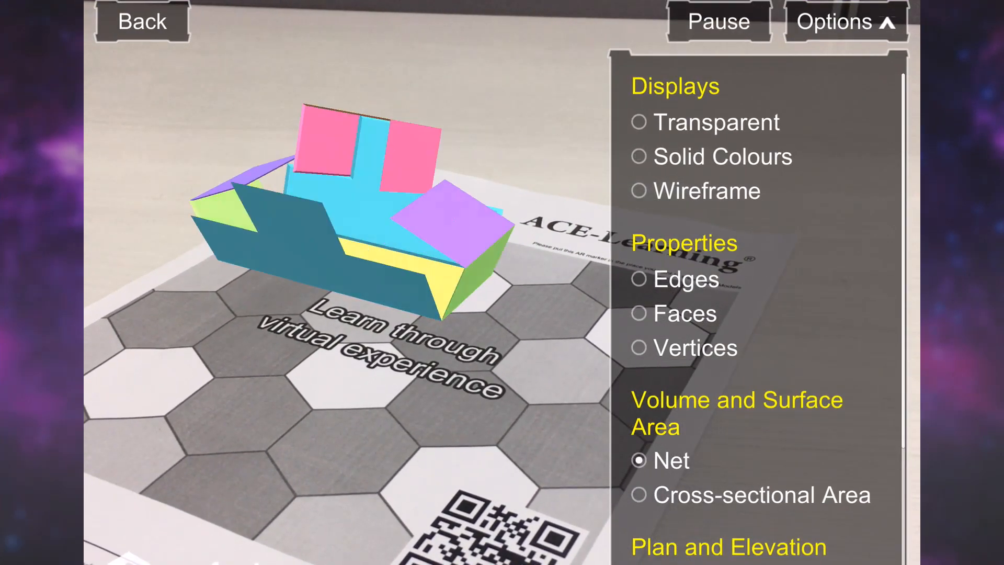
pyautogui.click(638, 494)
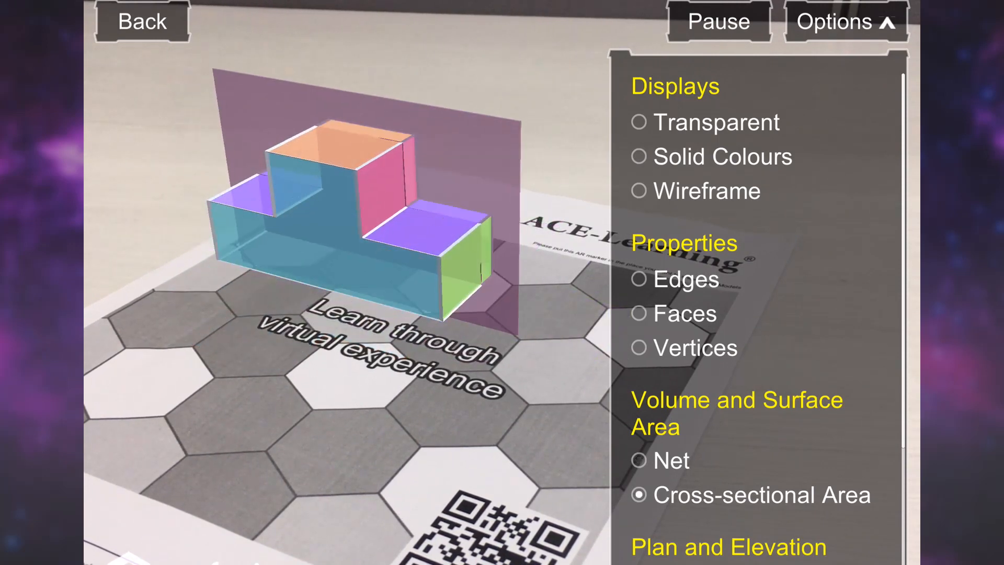
pyautogui.click(718, 21)
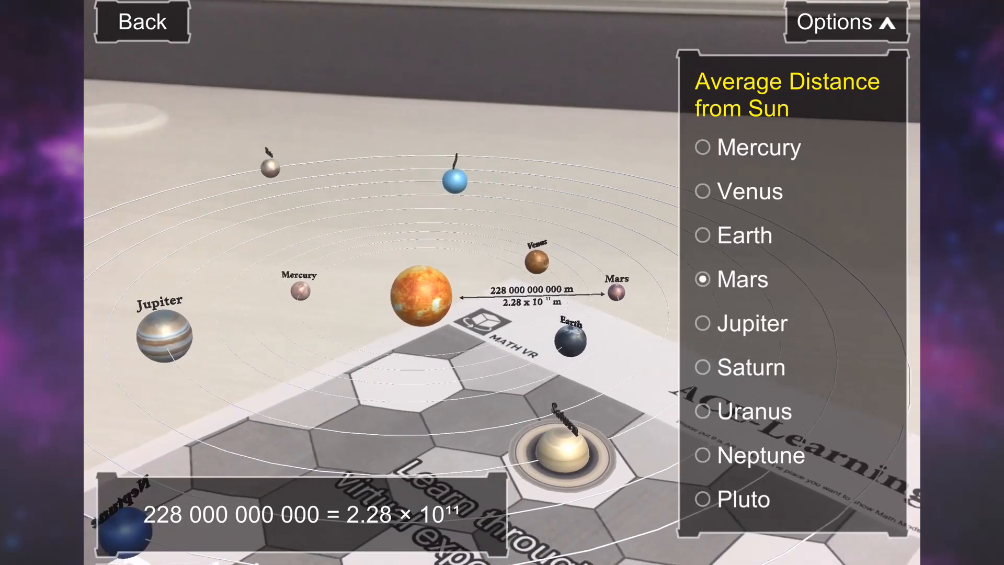
# - Show Saturn's average distance from the Sun, 1.427 × 10¹² m
pyautogui.click(703, 235)
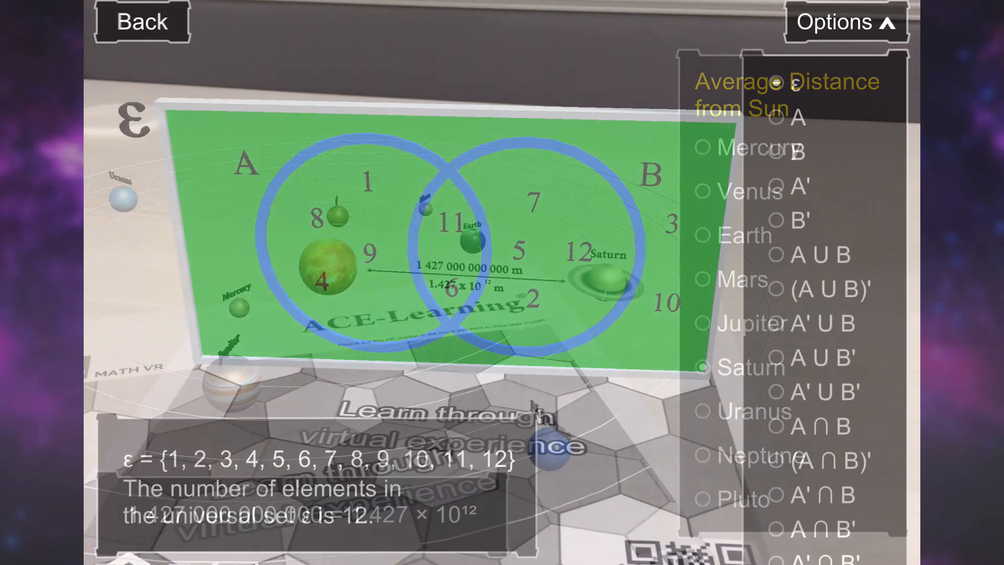
# - Shade A' (six elements) and (A ∪ B)' = {3, 10}, view the water-level graph, then load Scenario 1
pyautogui.click(797, 186)
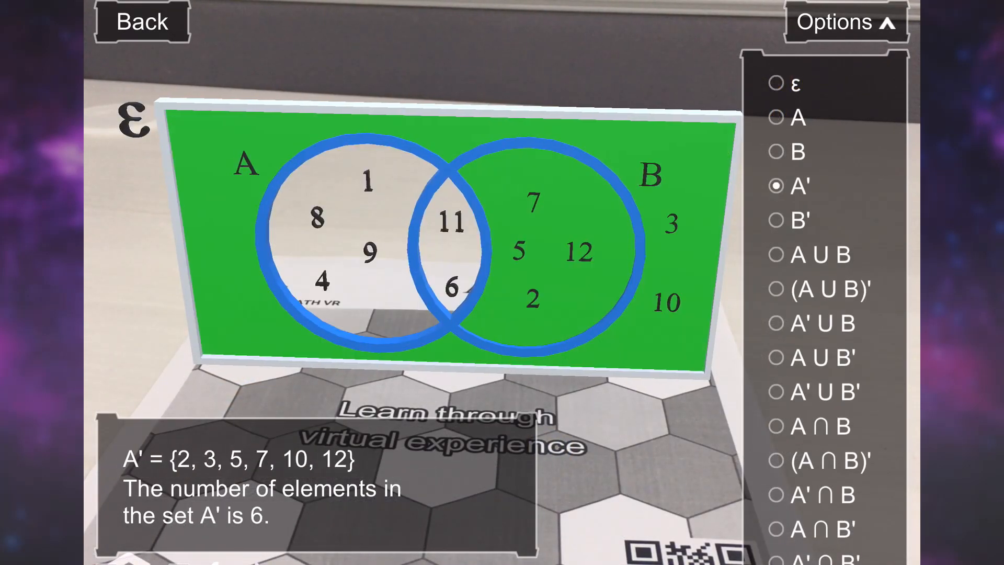
pyautogui.click(777, 289)
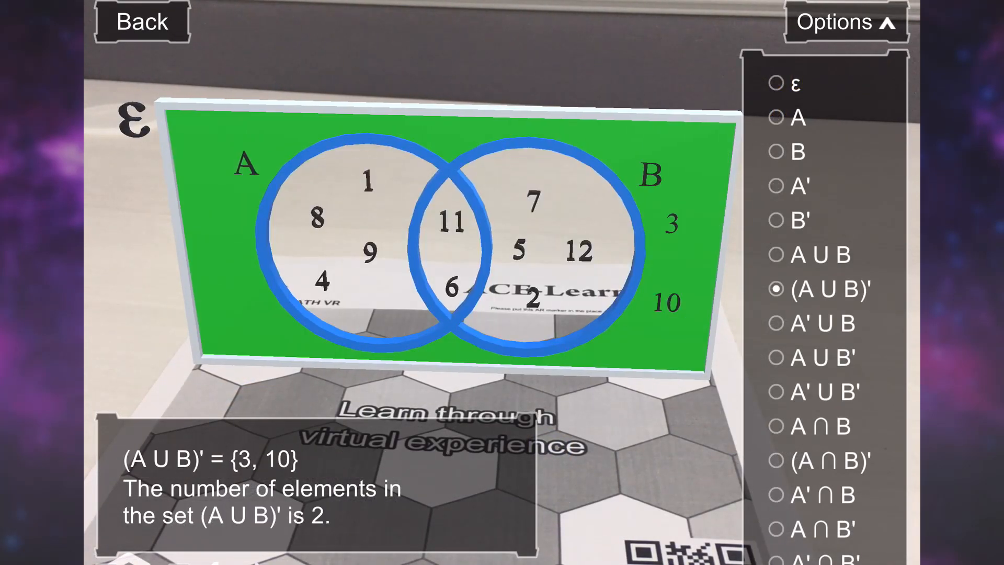
pyautogui.click(780, 495)
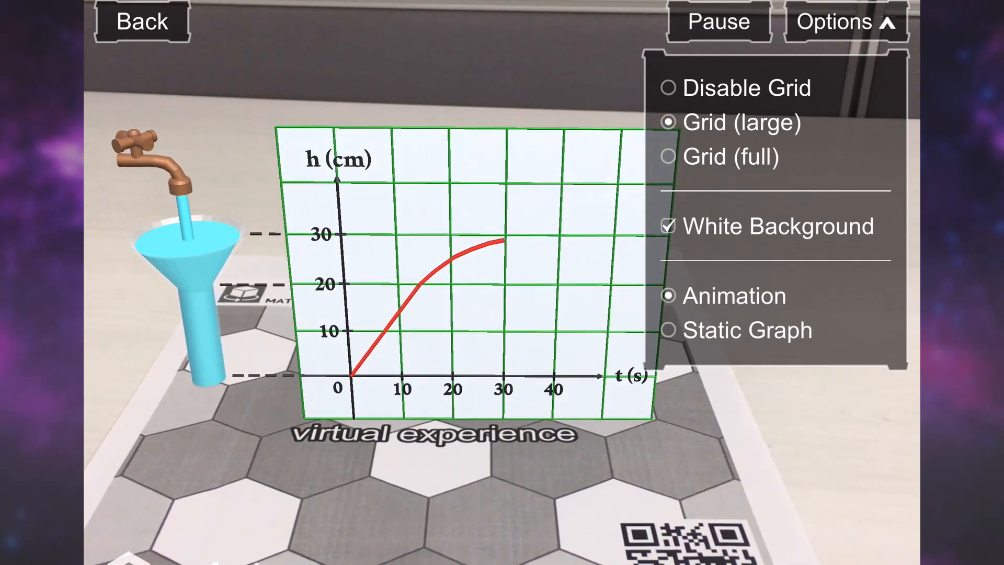
pyautogui.click(142, 21)
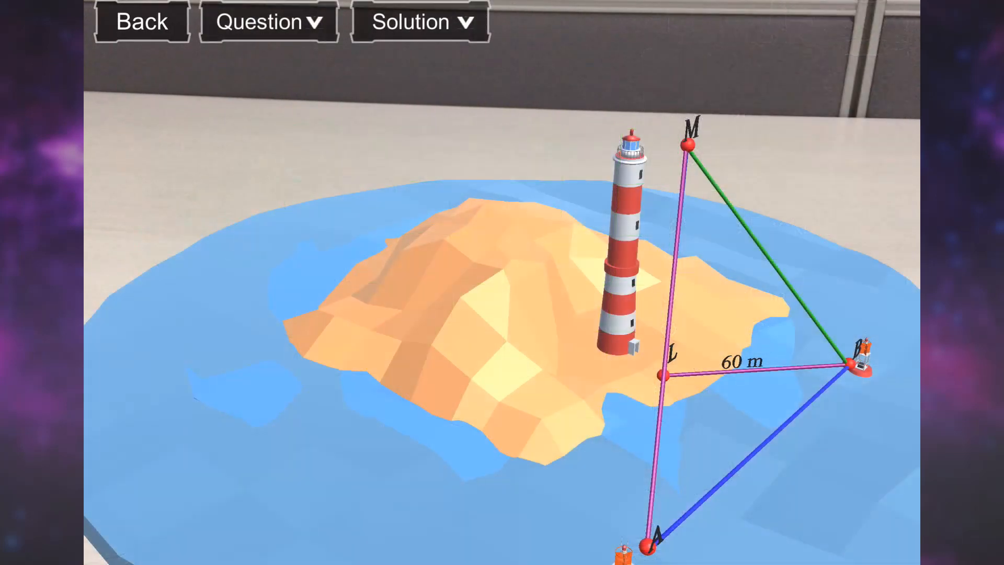
# - Show the lighthouse worked solution giving LM = (80 tan 41°) m and scroll its working steps
pyautogui.click(418, 21)
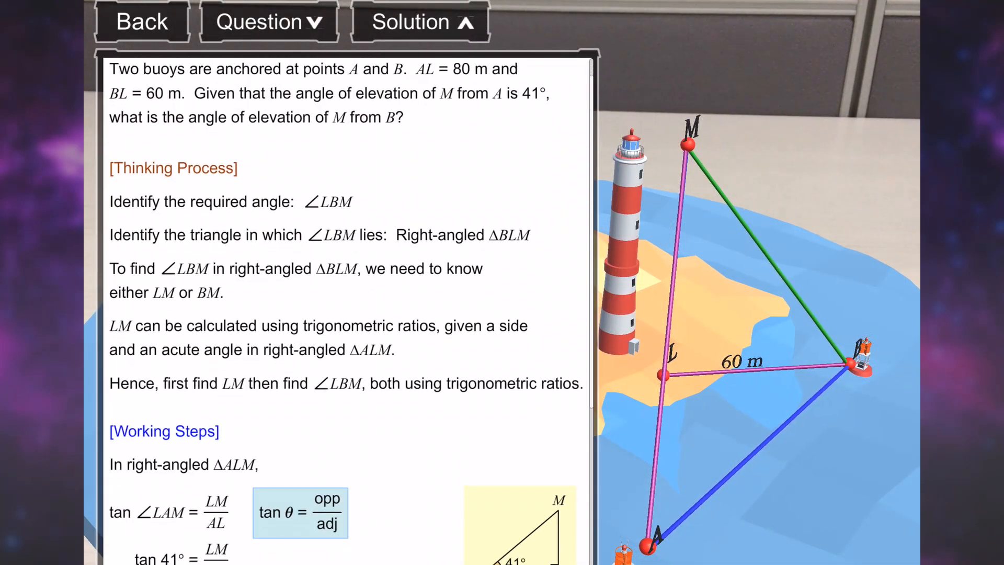
pyautogui.scroll(-3)
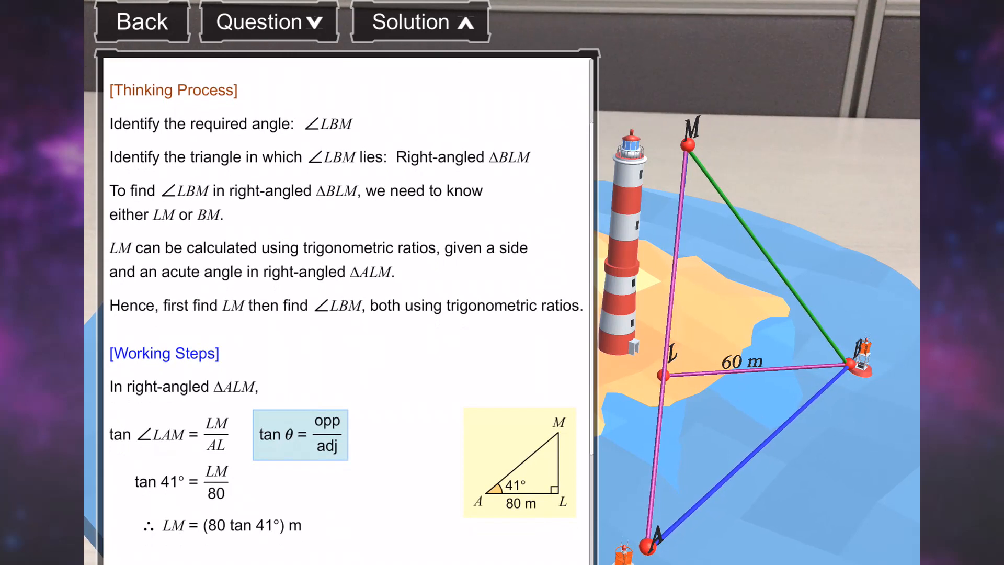